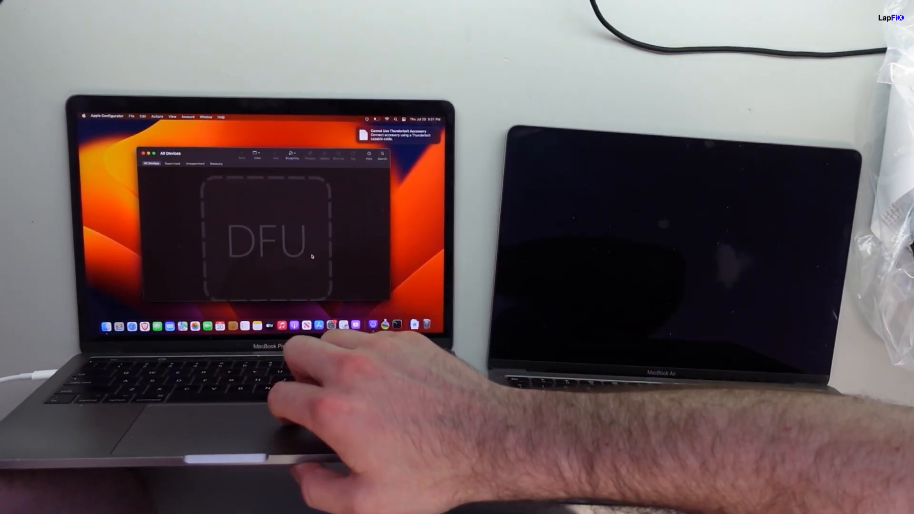
- Open the context menu on the DFU-mode MacBook Air tile to reach Advanced > Revive Device
{"action": "right_click", "coordinate": [262, 233]}
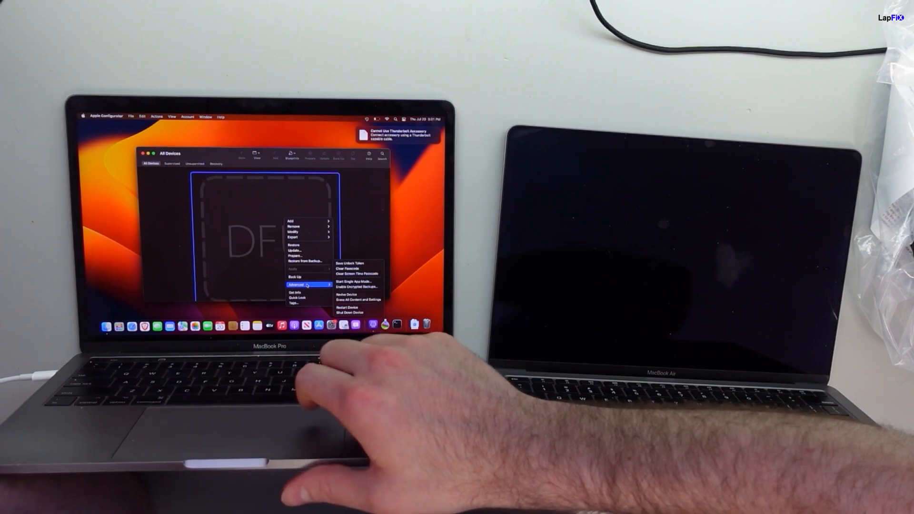
{"action": "mouse_move", "coordinate": [345, 294]}
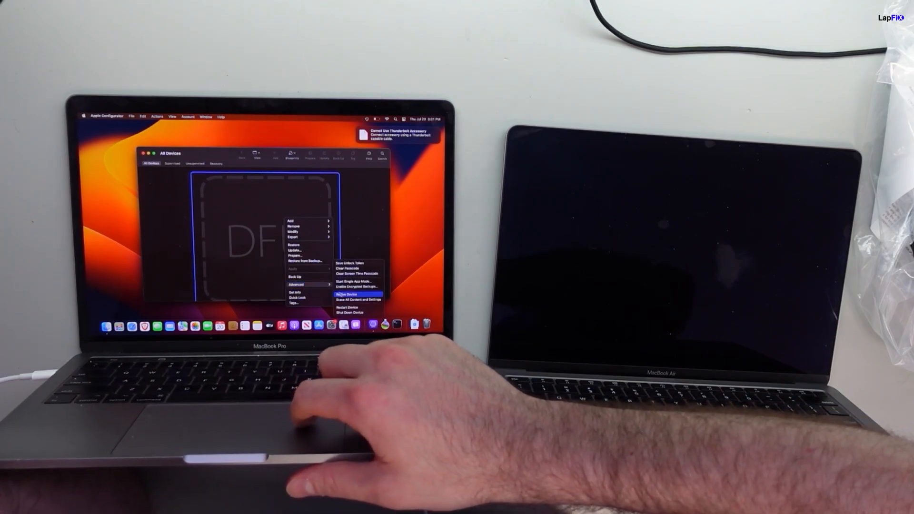